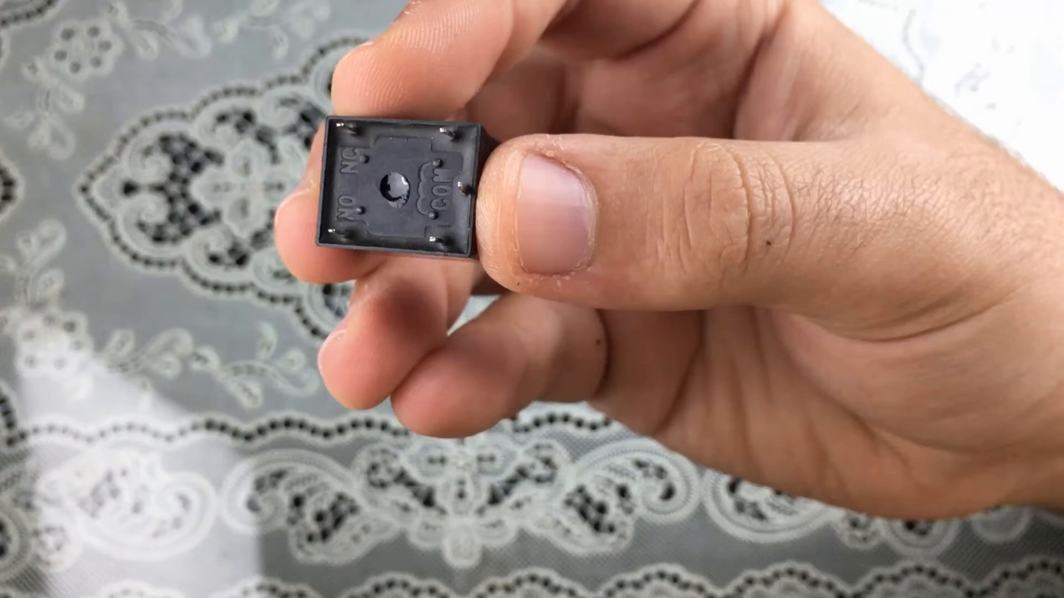
click(459, 184)
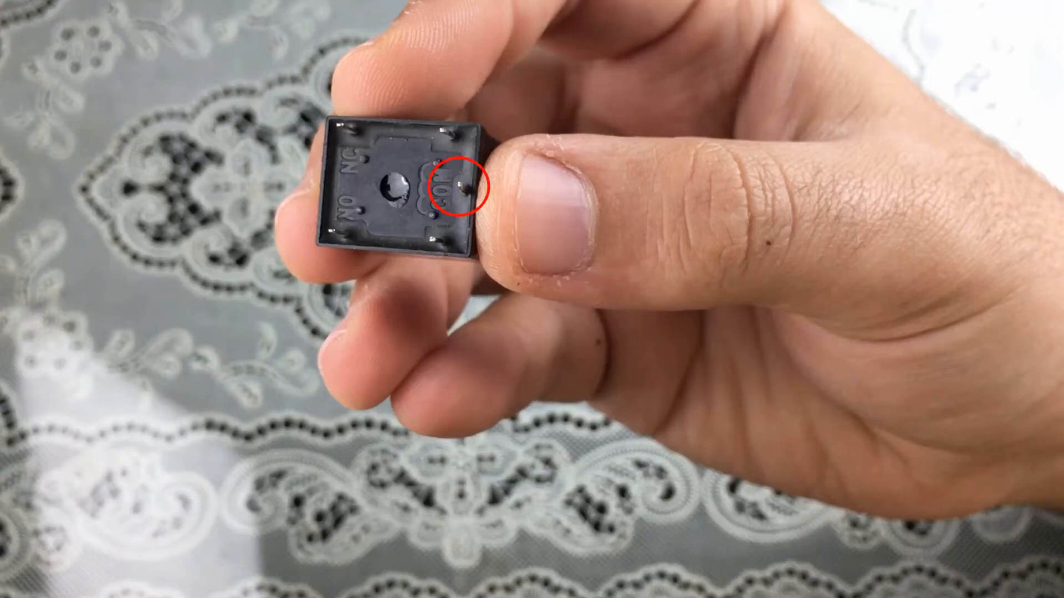